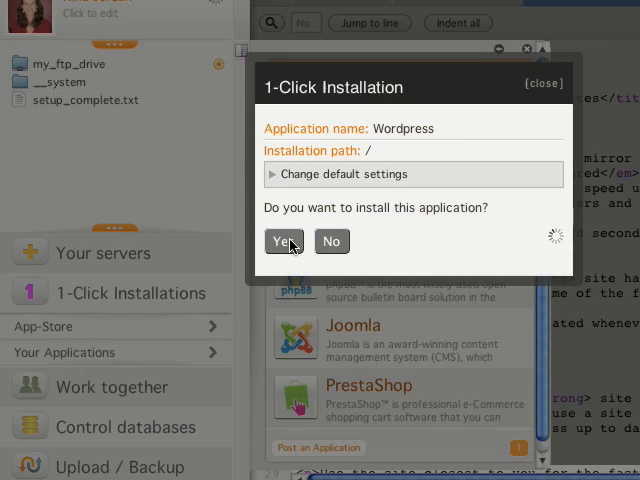
Step: Confirm installing WordPress at the root path and expand the new Wordpress folder
{"action": "left_click", "coordinate": [284, 241]}
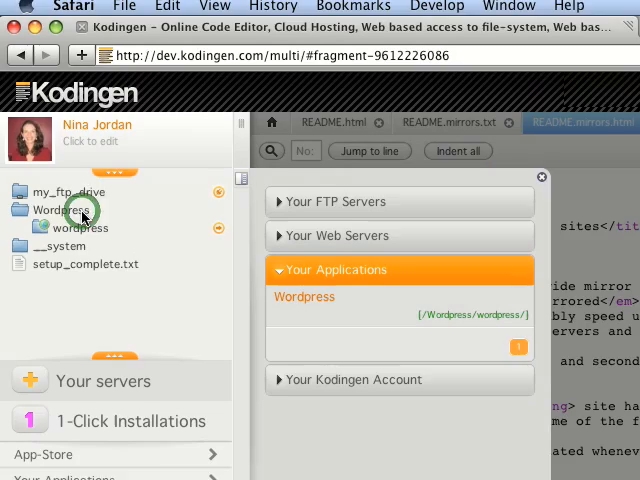
{"action": "left_click", "coordinate": [78, 218]}
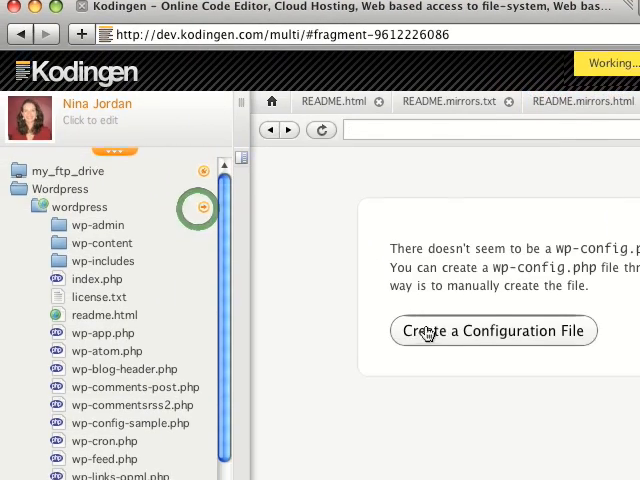
{"action": "left_click", "coordinate": [492, 330]}
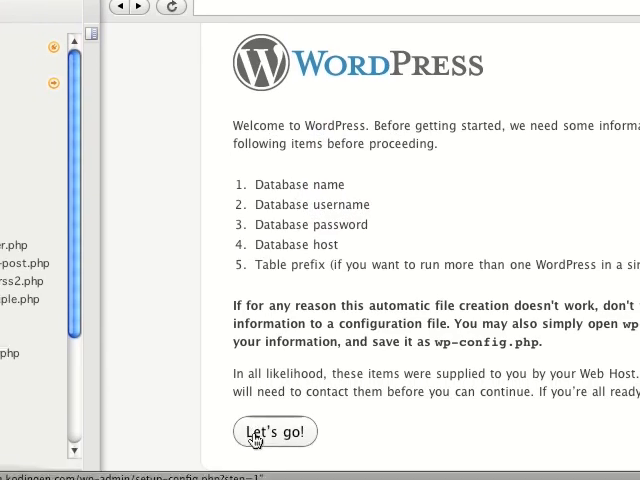
{"action": "left_click", "coordinate": [276, 431]}
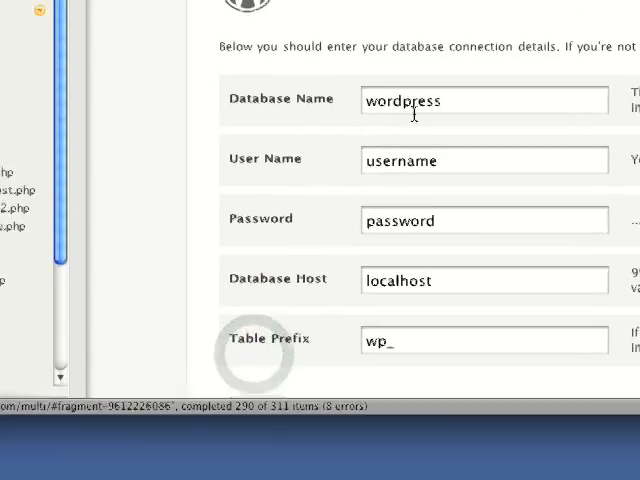
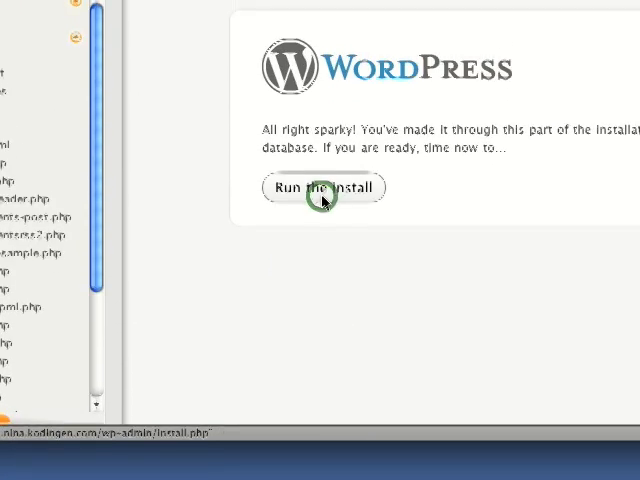
{"action": "left_click", "coordinate": [323, 188]}
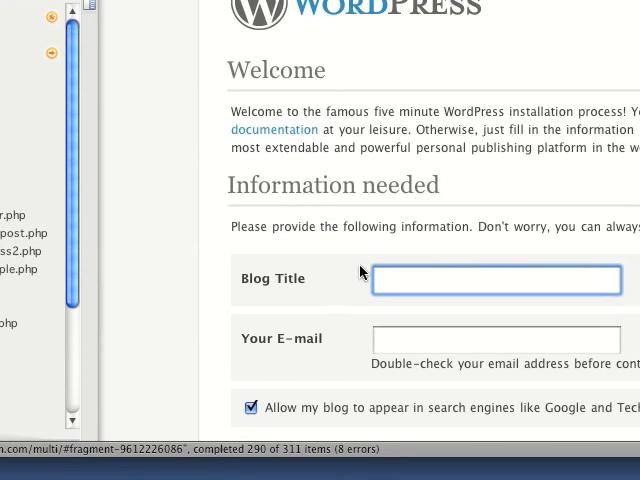
{"action": "type", "text": "Nina's Blog"}
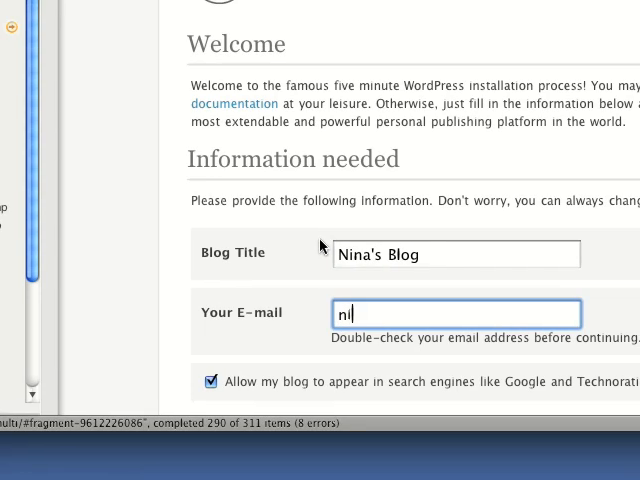
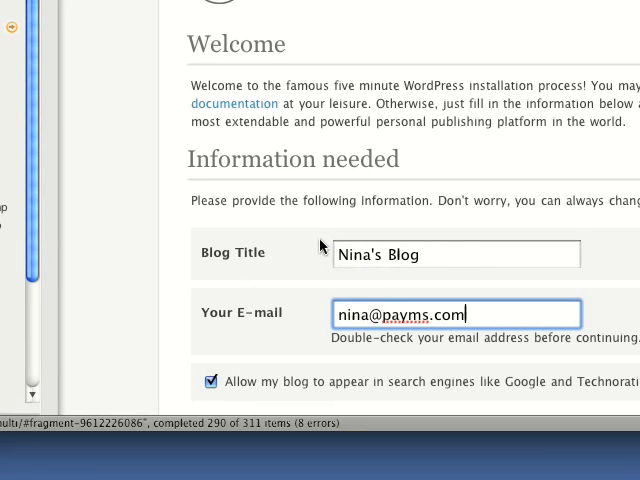
{"action": "scroll", "scroll_direction": "down", "scroll_amount": 3}
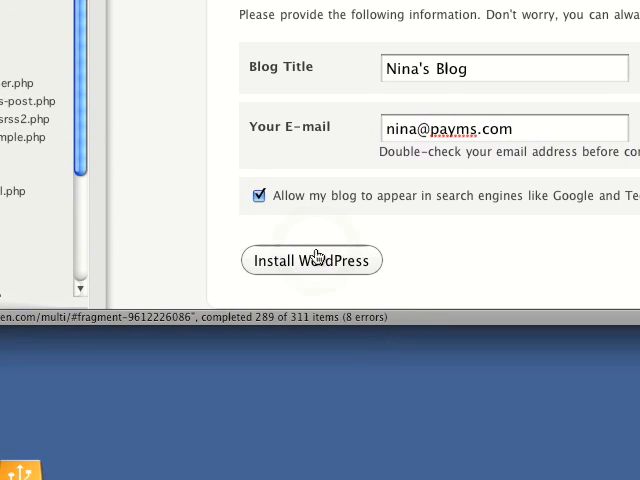
{"action": "left_click", "coordinate": [311, 260]}
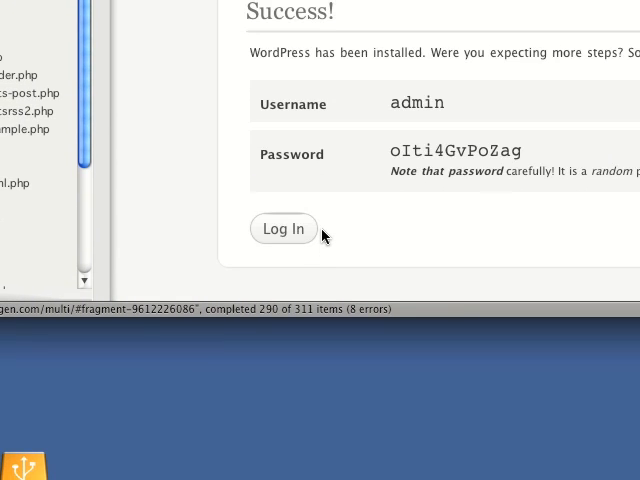
{"action": "double_click", "coordinate": [308, 228]}
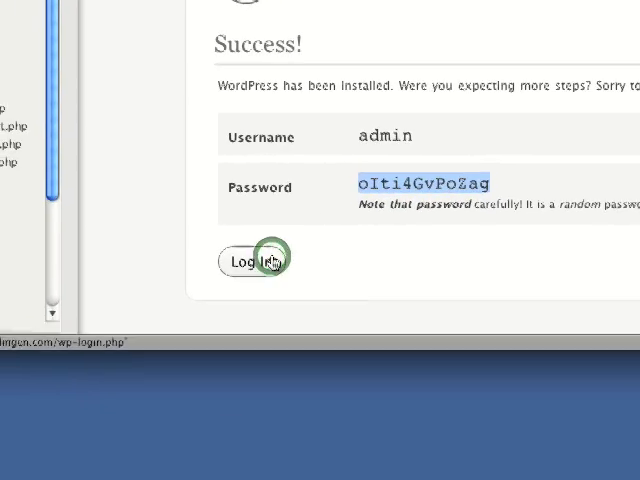
{"action": "left_click", "coordinate": [245, 261]}
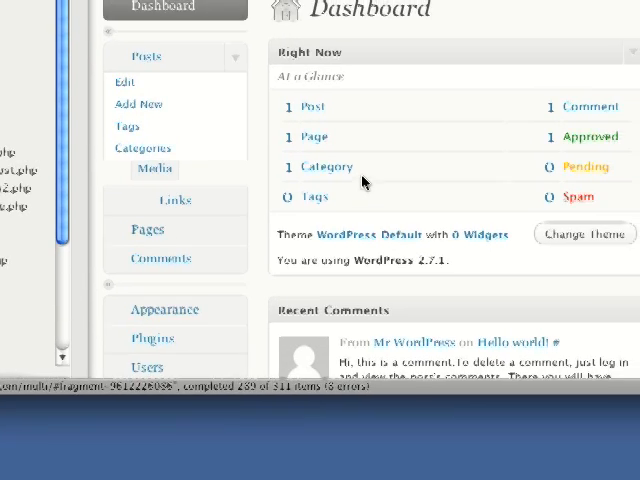
Step: Scroll the file tree to the WordPress files and open wp-config.php for editing
{"action": "scroll", "scroll_direction": "down", "scroll_amount": 3}
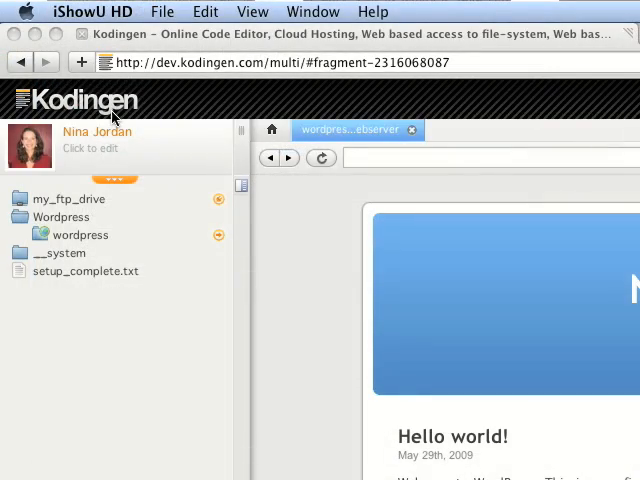
{"action": "mouse_move", "coordinate": [532, 162]}
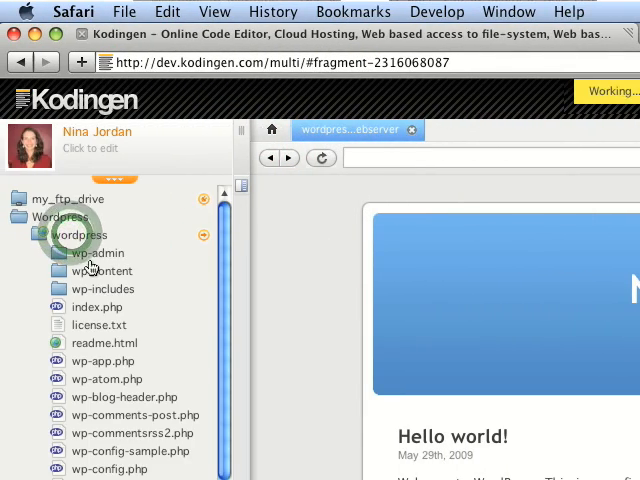
{"action": "scroll", "scroll_direction": "down", "scroll_amount": 3}
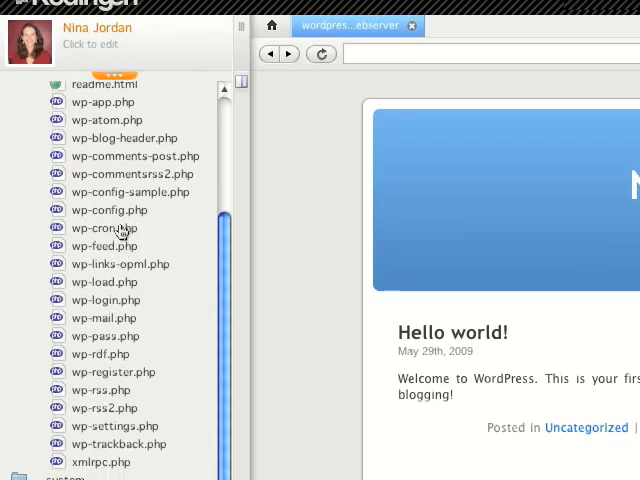
{"action": "double_click", "coordinate": [109, 227]}
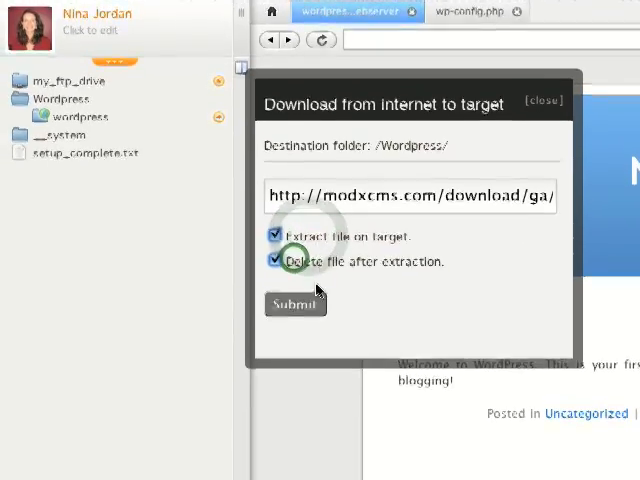
Step: Extract ModX, deleting the archive, and make modx-0.9.6.3 a webroot with subdomain modx
{"action": "left_click", "coordinate": [295, 304]}
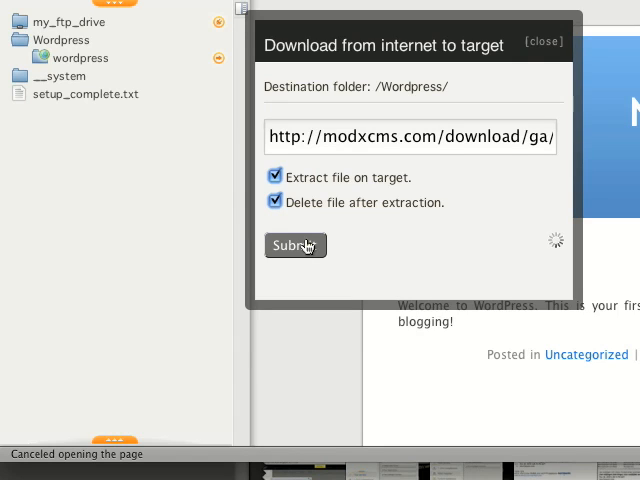
{"action": "left_click", "coordinate": [294, 246]}
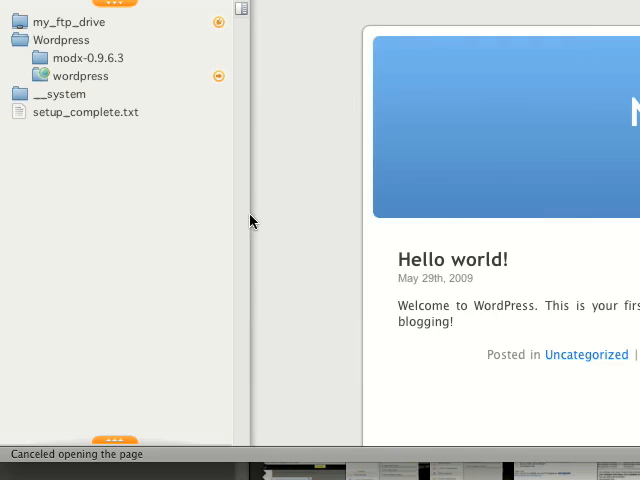
{"action": "left_click", "coordinate": [85, 211]}
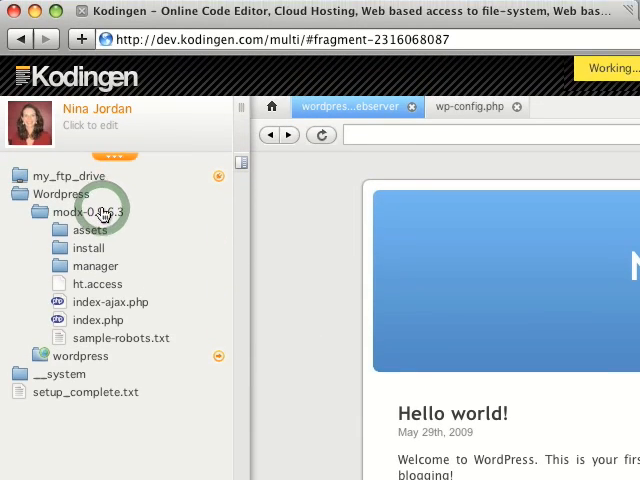
{"action": "right_click", "coordinate": [90, 210]}
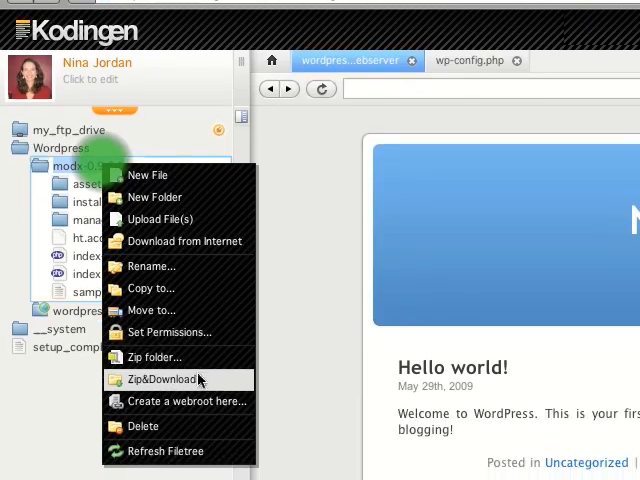
{"action": "left_click", "coordinate": [170, 401]}
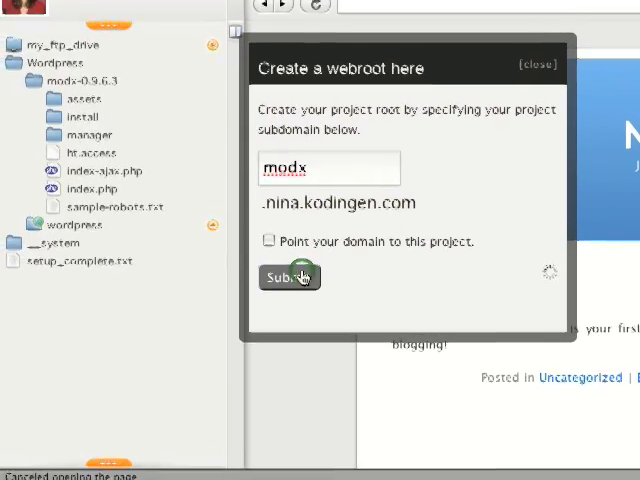
{"action": "left_click", "coordinate": [289, 277]}
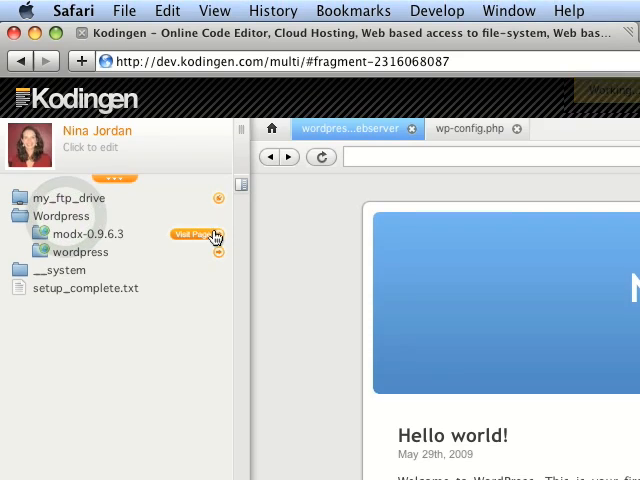
Step: Return to the Kodingen Home tab showing the Welcome page
{"action": "left_click", "coordinate": [199, 235]}
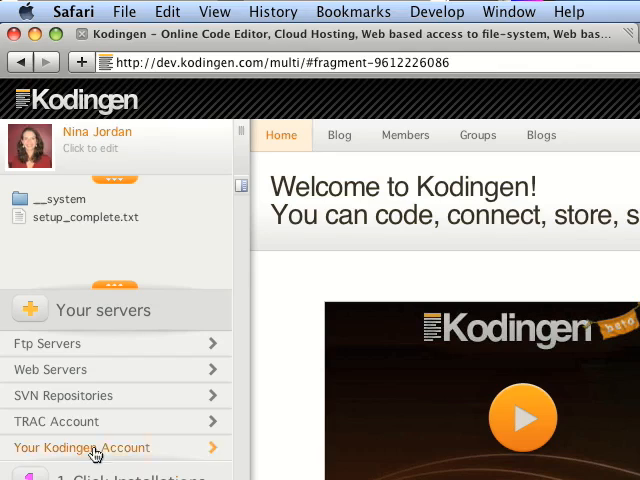
Step: Mount ftp.debian.org as 'My Online Drive' at /my_ftp_drive and expand its debian folder
{"action": "left_click", "coordinate": [82, 447]}
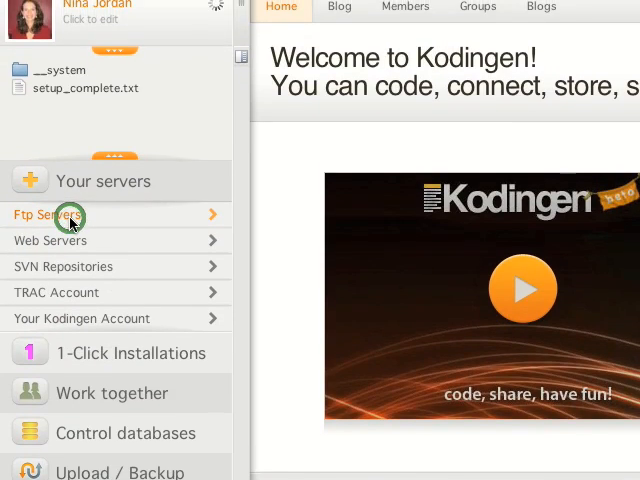
{"action": "left_click", "coordinate": [48, 214]}
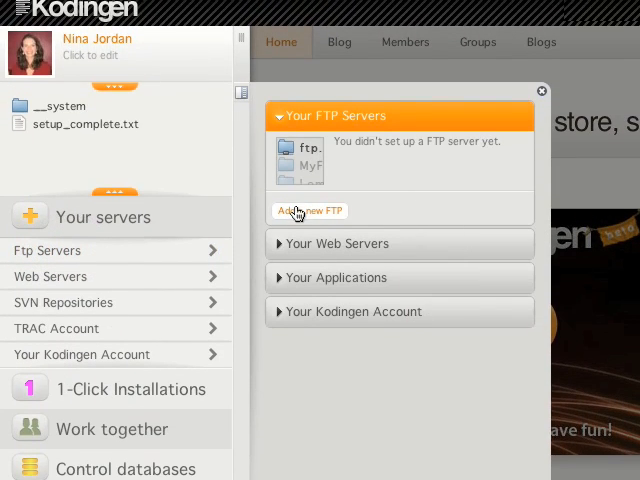
{"action": "left_click", "coordinate": [308, 210]}
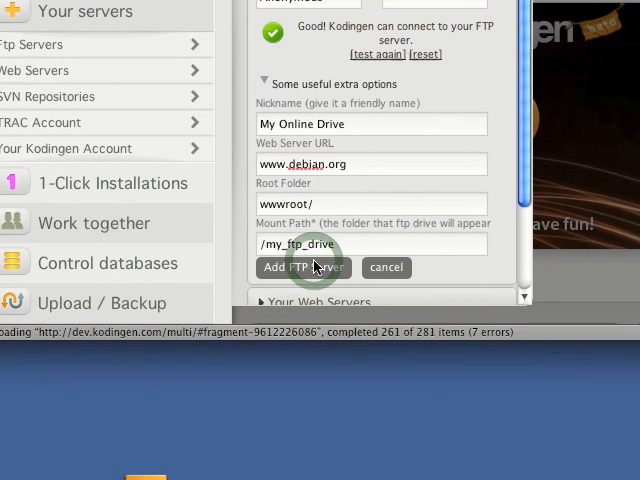
{"action": "left_click", "coordinate": [300, 267]}
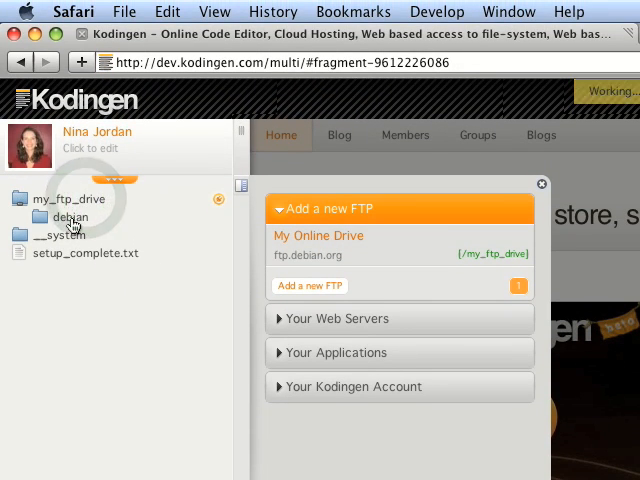
{"action": "left_click", "coordinate": [70, 216]}
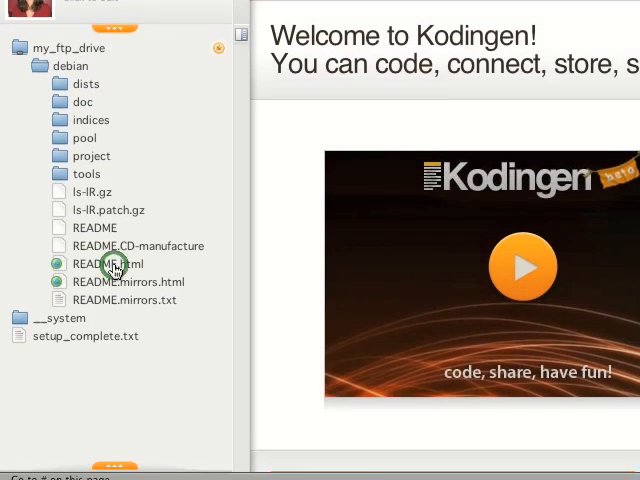
Step: Open Debian's README.html in the editor and start a new root file named index.php
{"action": "double_click", "coordinate": [108, 263]}
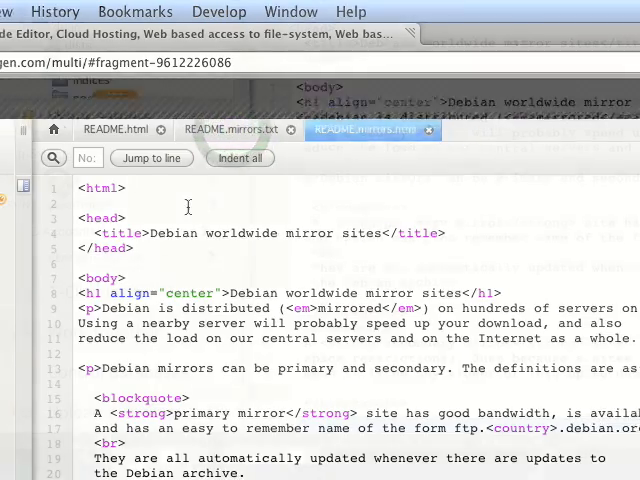
{"action": "left_click", "coordinate": [50, 227]}
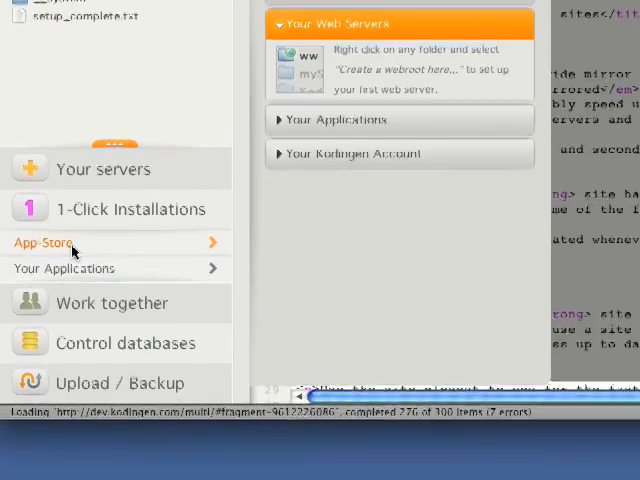
{"action": "left_click", "coordinate": [43, 242]}
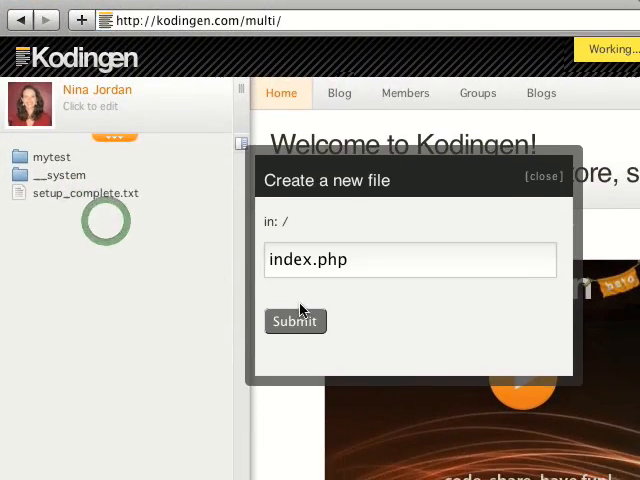
Step: Create index.php and write PHP code that echoes 'hi there!'
{"action": "left_click", "coordinate": [294, 321]}
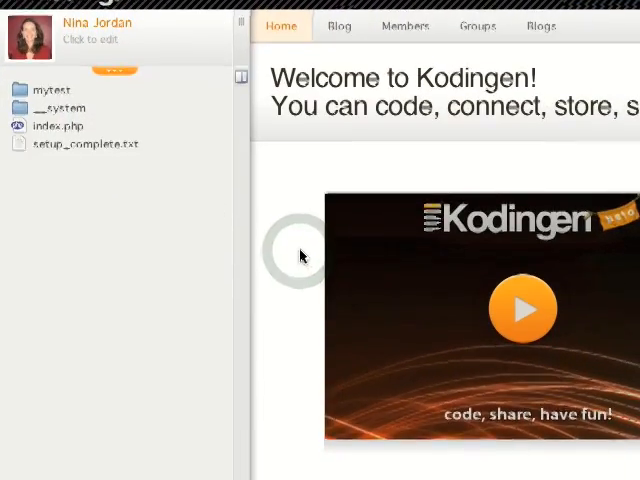
{"action": "left_click", "coordinate": [57, 206]}
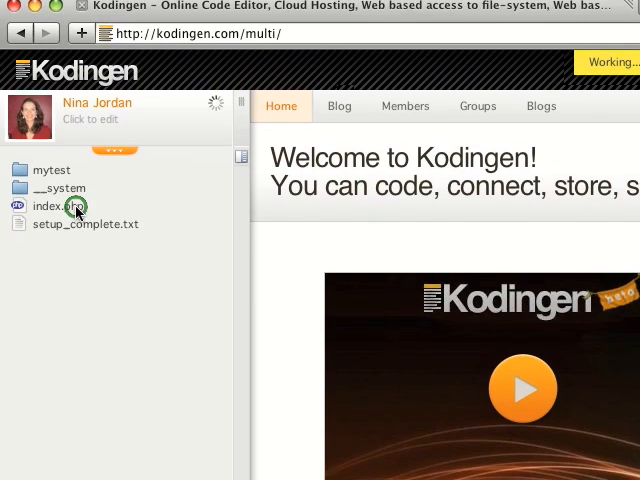
{"action": "left_click", "coordinate": [53, 206]}
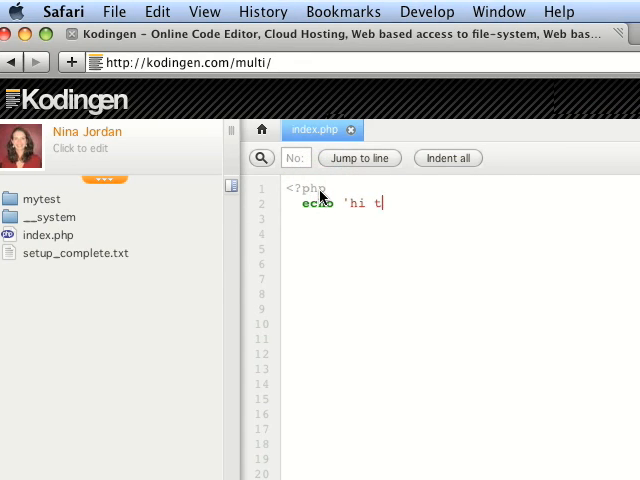
{"action": "type", "text": "here!';"}
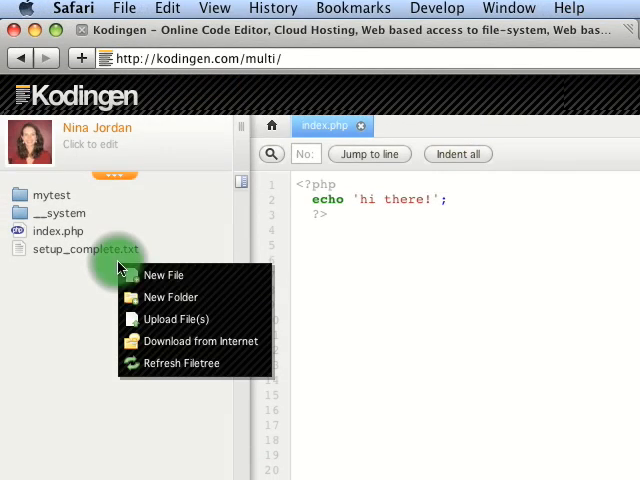
Step: Create a top-level folder named anothertest and bring up its context menu
{"action": "left_click", "coordinate": [170, 297]}
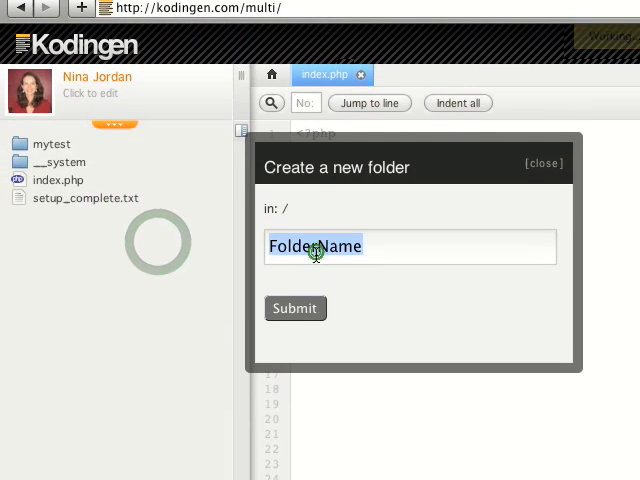
{"action": "type", "text": "anotherth"}
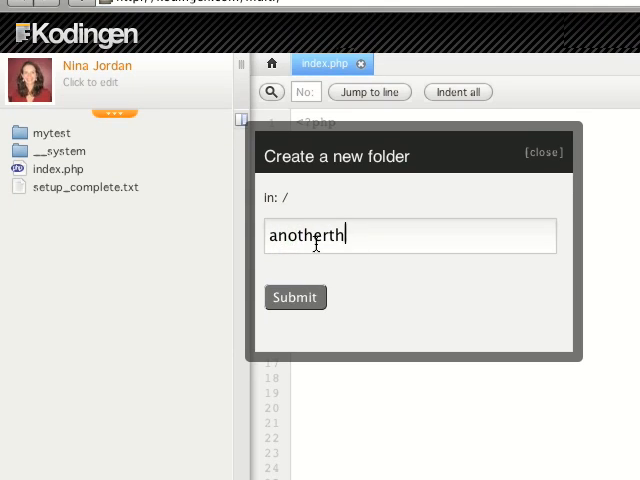
{"action": "type", "text": "est"}
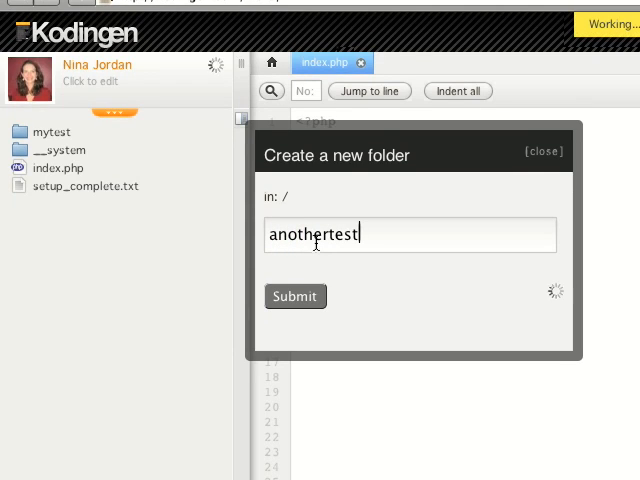
{"action": "left_click", "coordinate": [295, 296]}
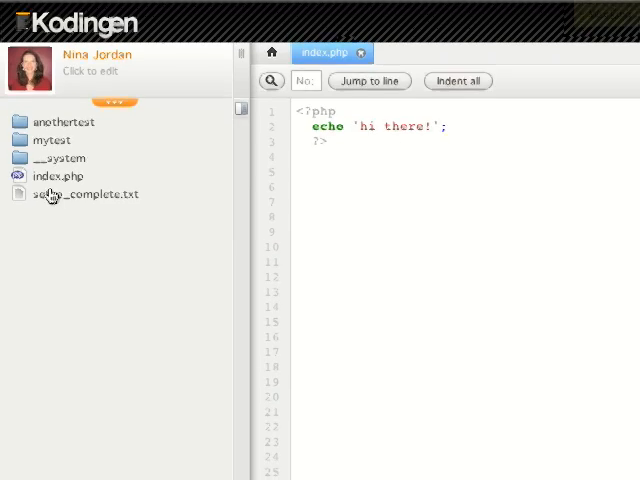
{"action": "right_click", "coordinate": [58, 194]}
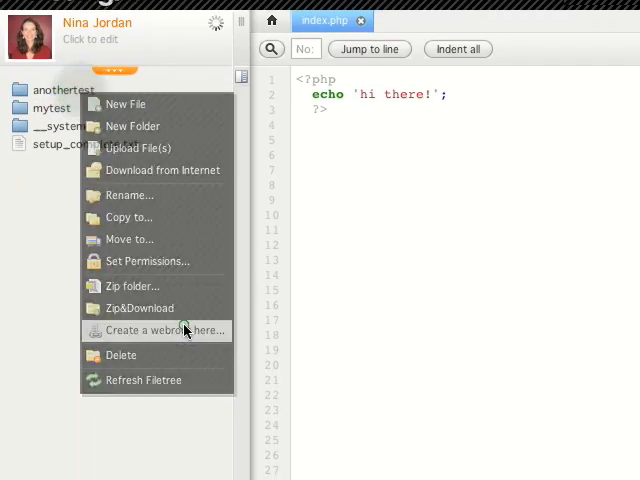
Step: Make anothertest a webroot without pointing the domain, visit it, then type the status 'Thanks fo'
{"action": "left_click", "coordinate": [156, 330]}
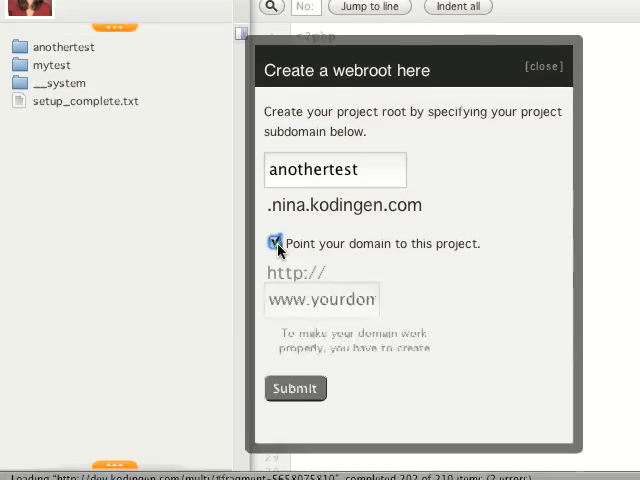
{"action": "type", "text": "a.com"}
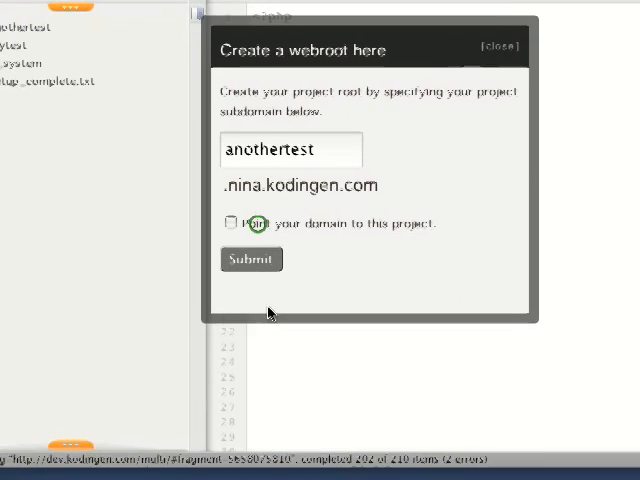
{"action": "left_click", "coordinate": [251, 259]}
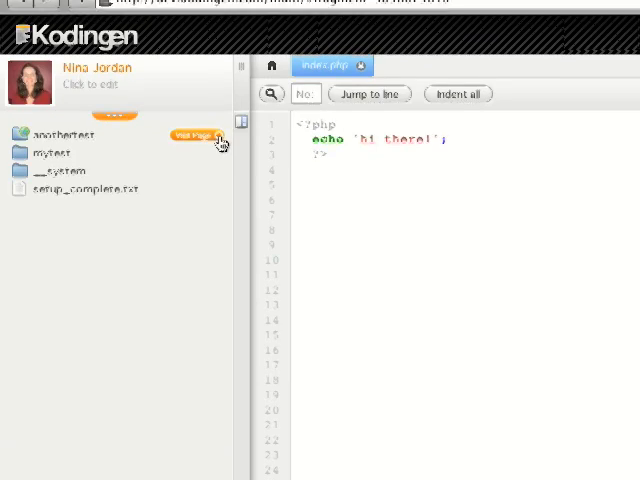
{"action": "left_click", "coordinate": [195, 134]}
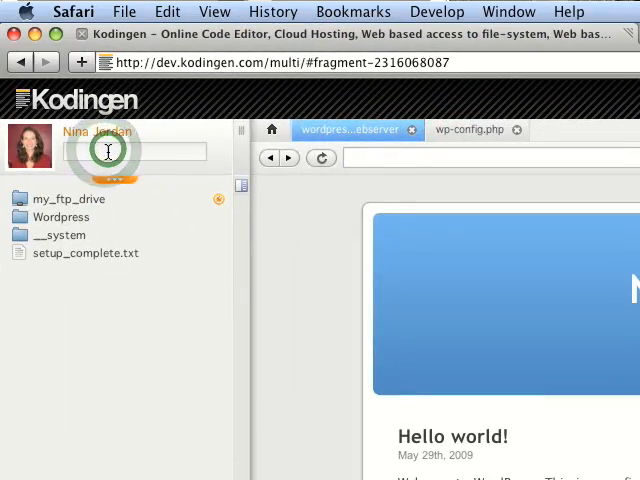
{"action": "type", "text": "Thanks fo"}
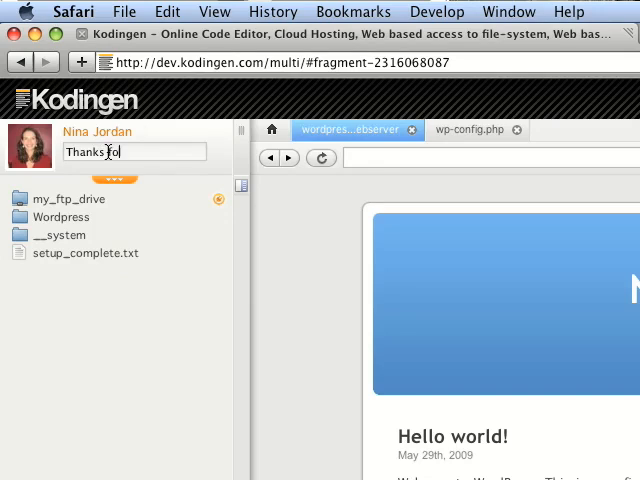